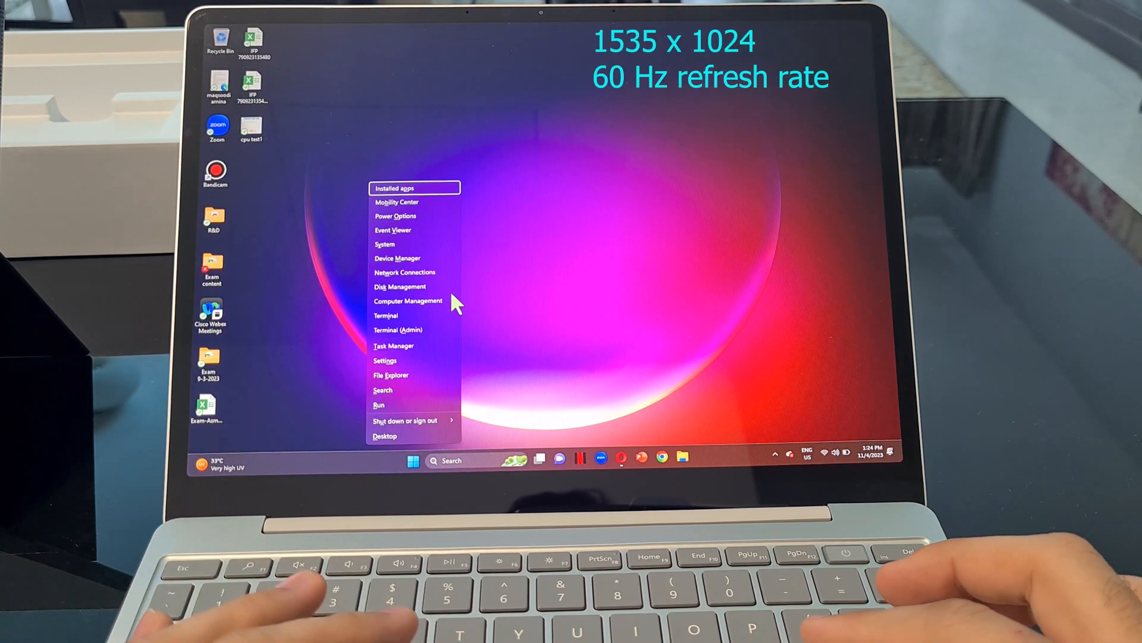
pyautogui.moveTo(383, 244)
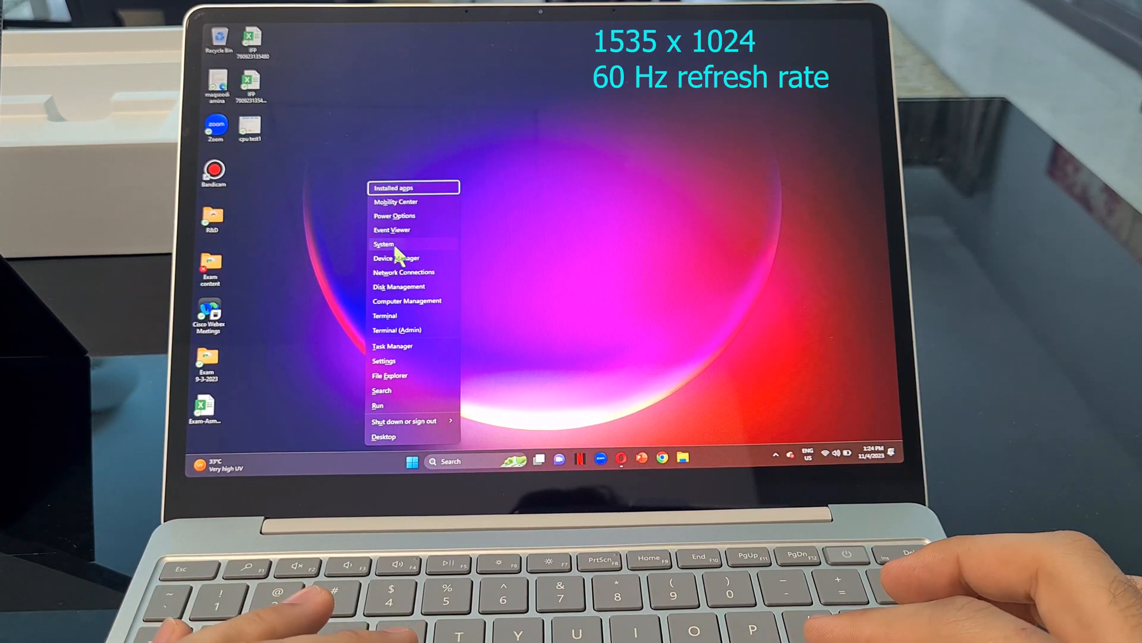
# Step: View the device specs, then the saved cpu test1 result: score 80606, 243H/s
pyautogui.click(382, 243)
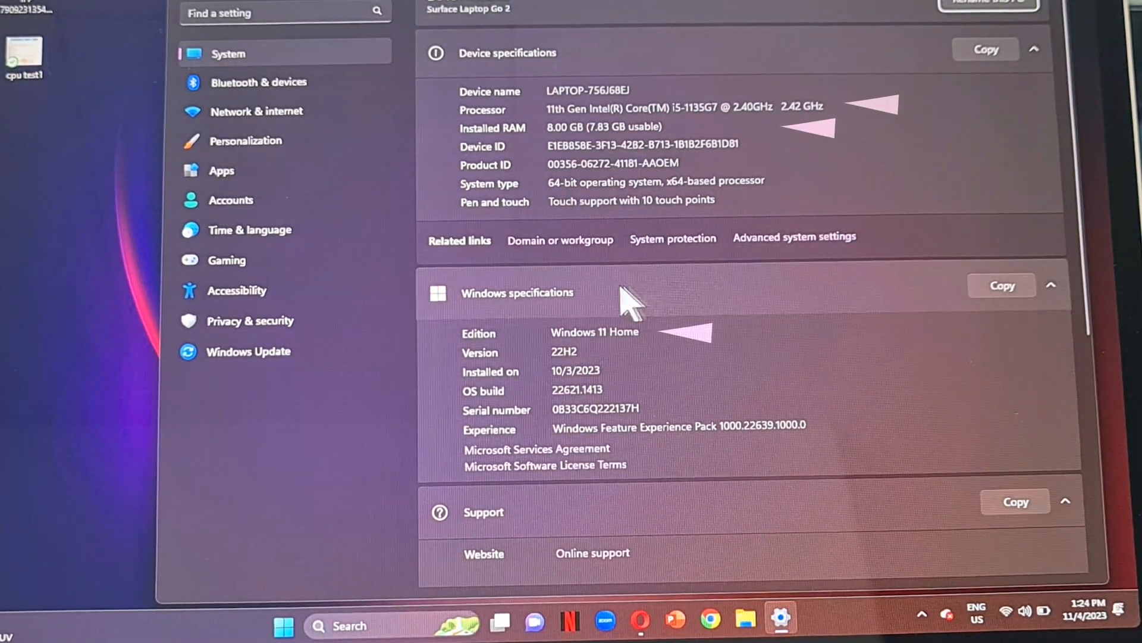
pyautogui.moveTo(816, 72)
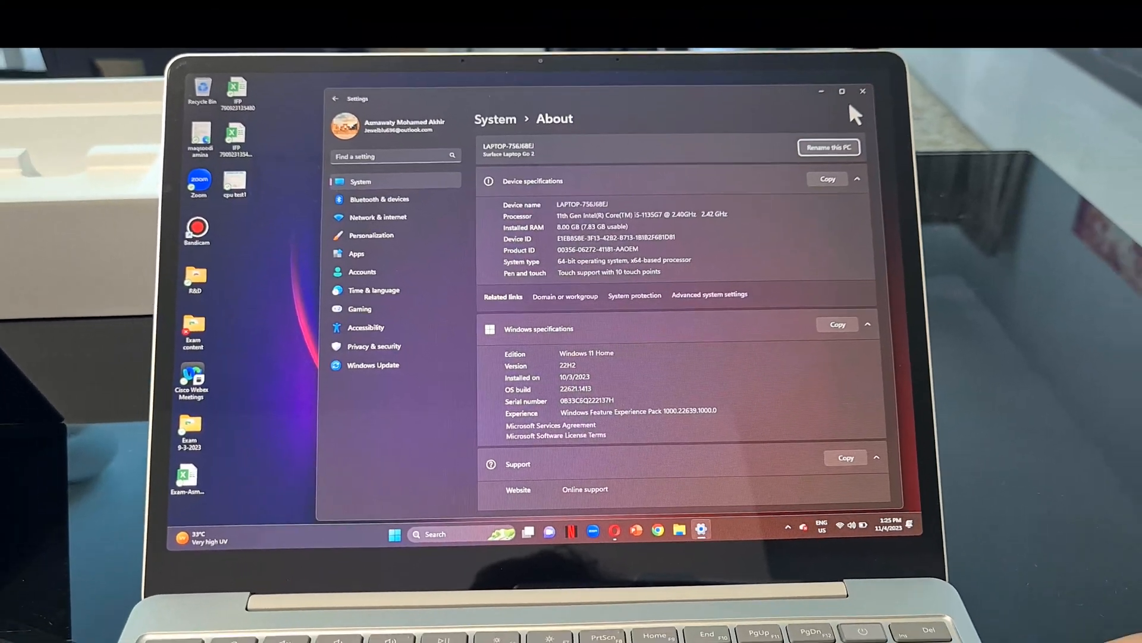
pyautogui.scroll(-3)
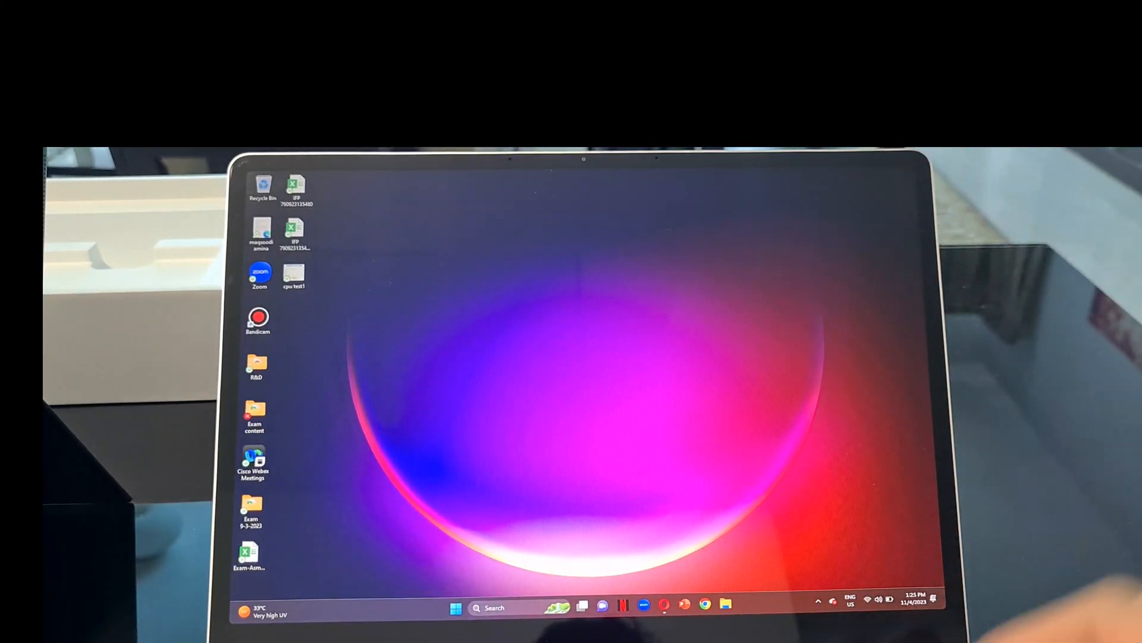
pyautogui.doubleClick(293, 275)
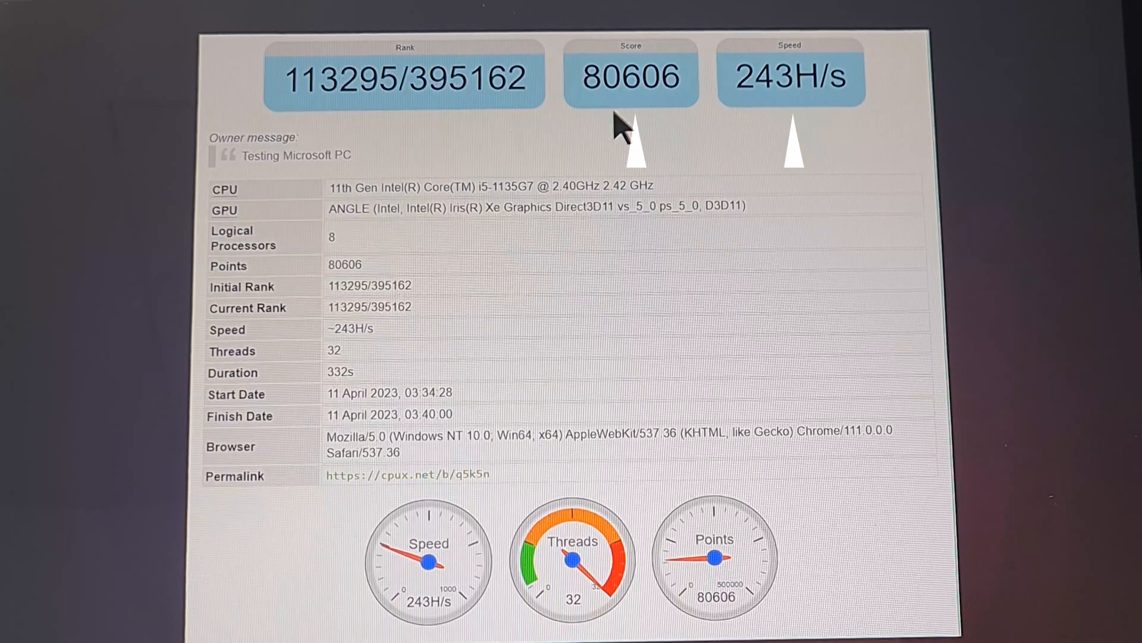
pyautogui.moveTo(991, 219)
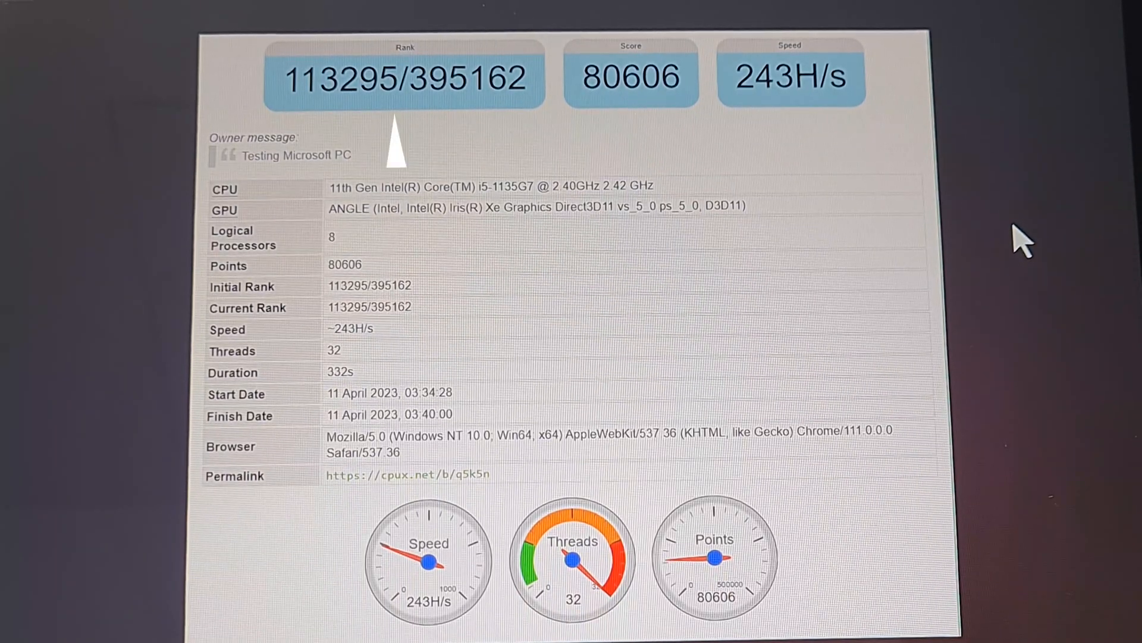
pyautogui.scroll(-3)
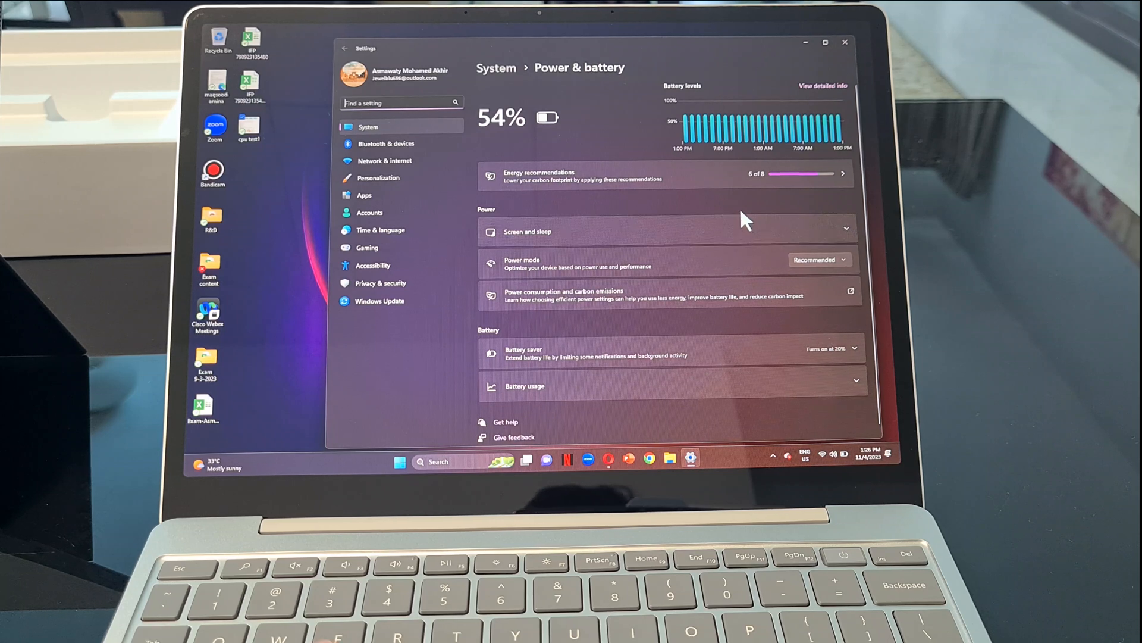
pyautogui.moveTo(750, 186)
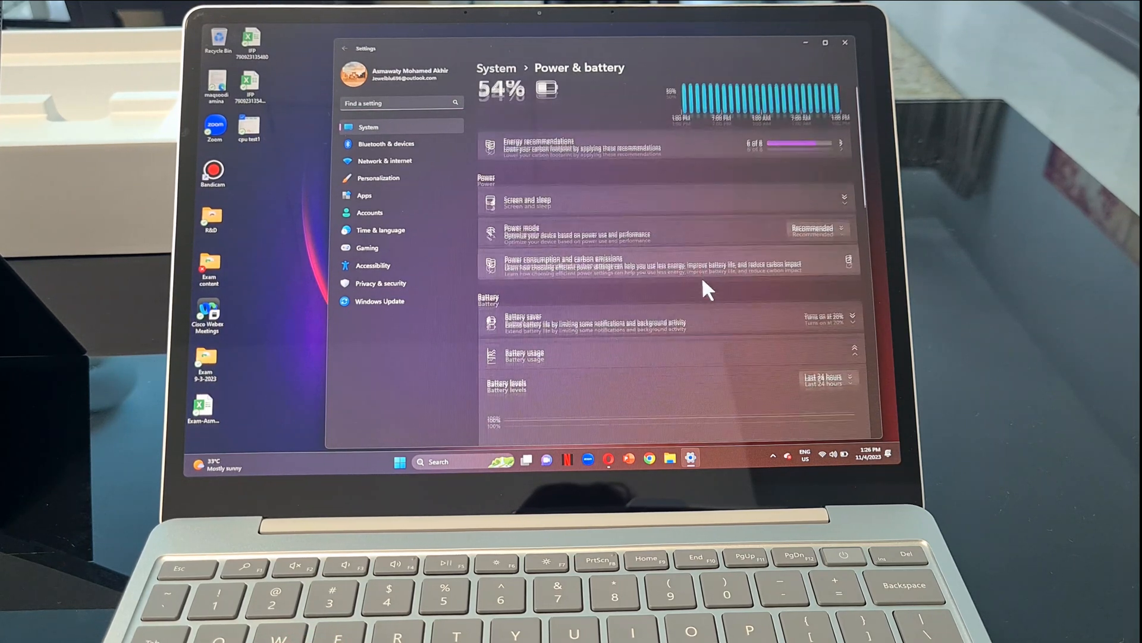
# Step: Review the battery level and usage history, then close Power & battery settings
pyautogui.scroll(-3)
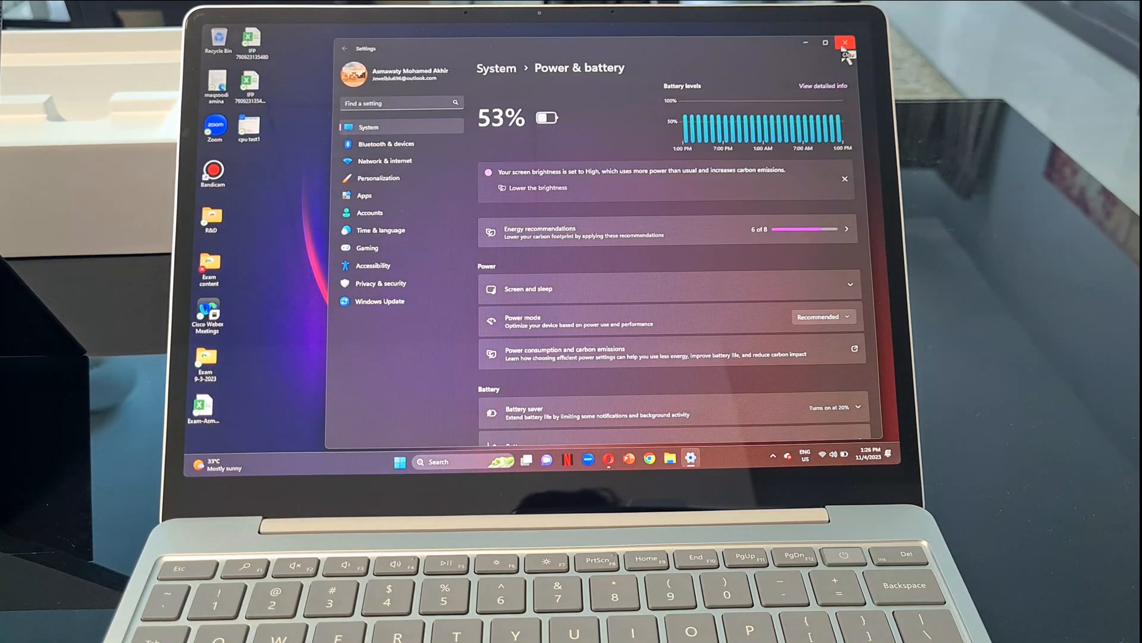
pyautogui.click(844, 43)
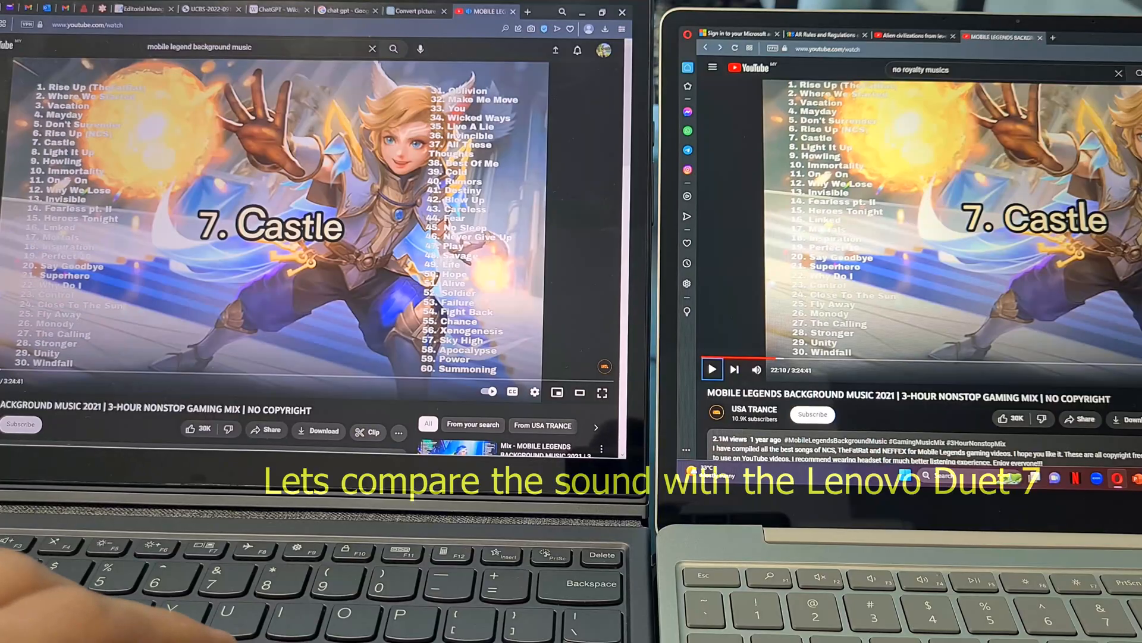
# Step: Play the Mobile Legends music mix to compare speaker sound, then pause it
pyautogui.click(711, 369)
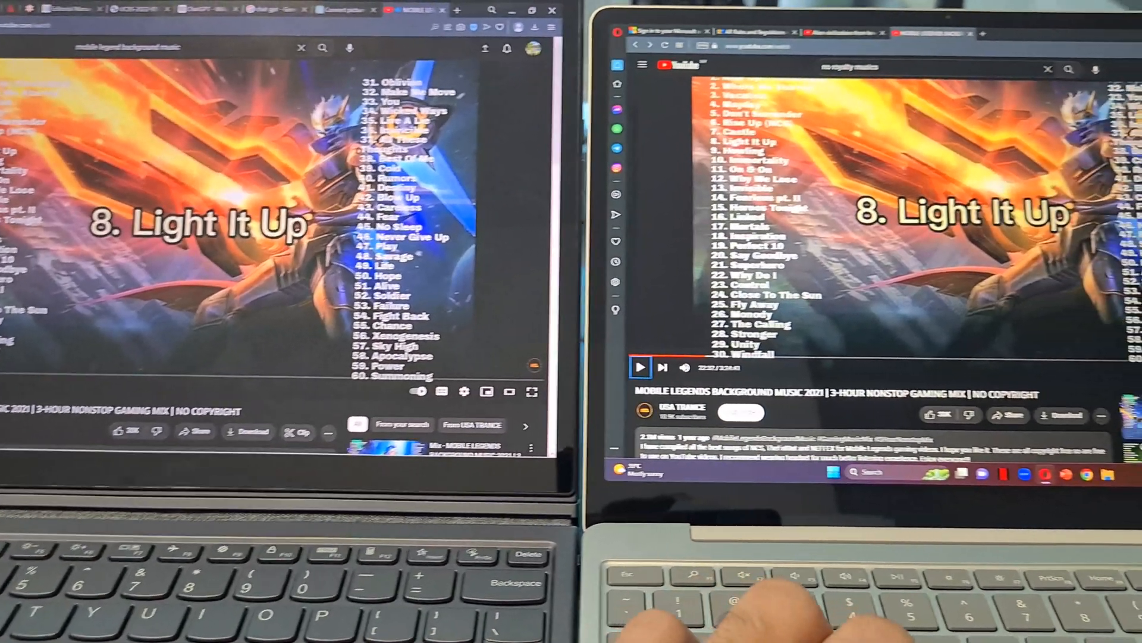
pyautogui.click(640, 374)
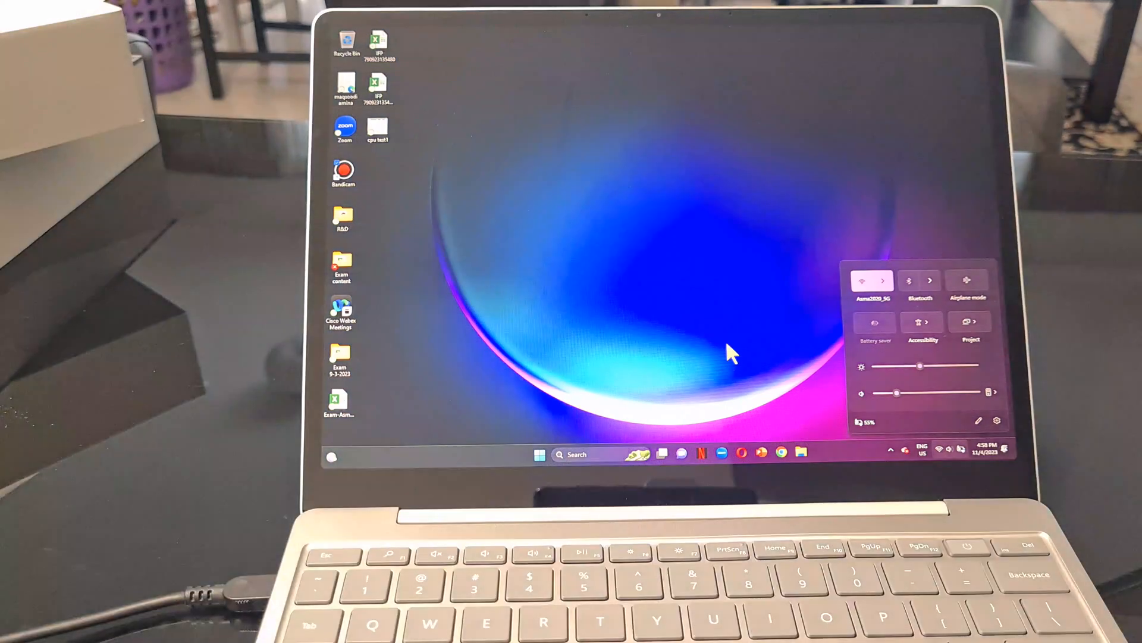
pyautogui.click(872, 280)
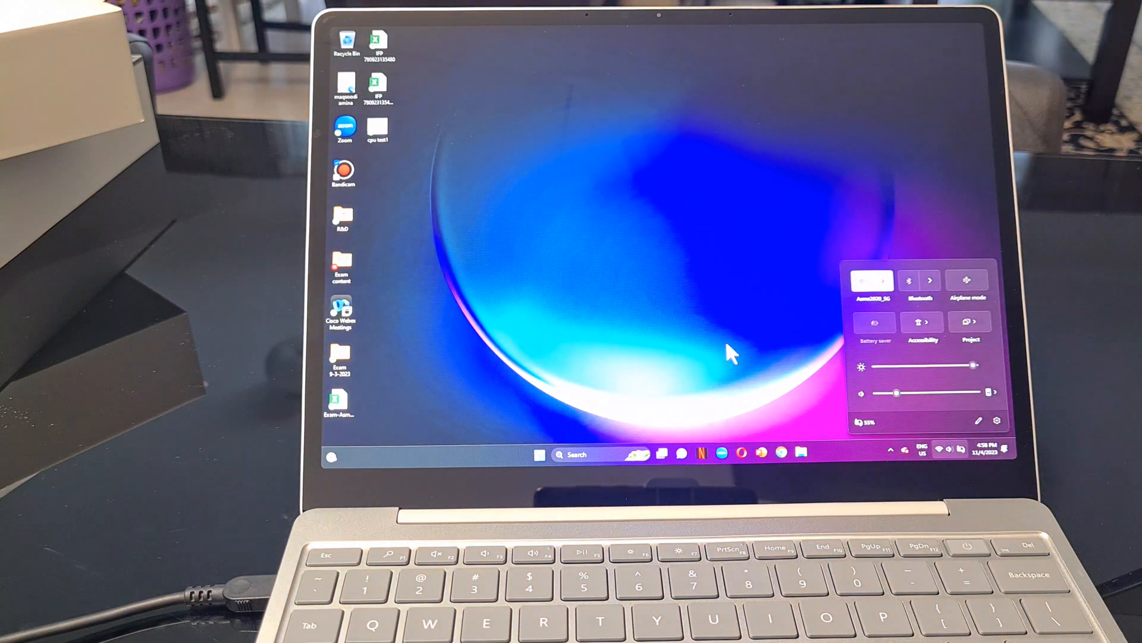
pyautogui.click(872, 281)
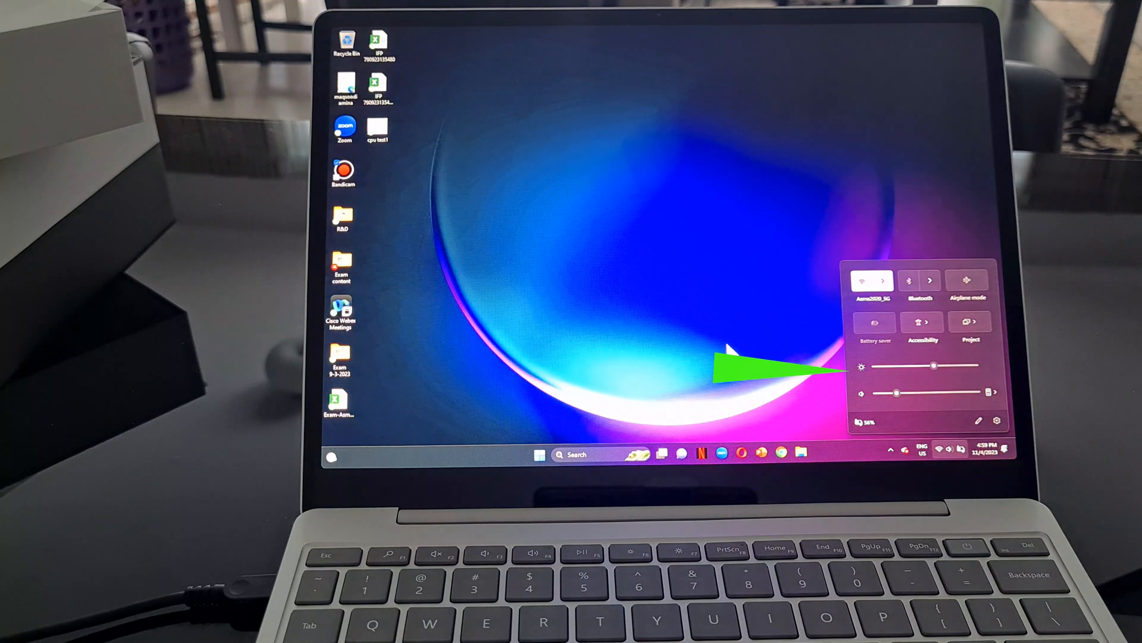
pyautogui.click(871, 282)
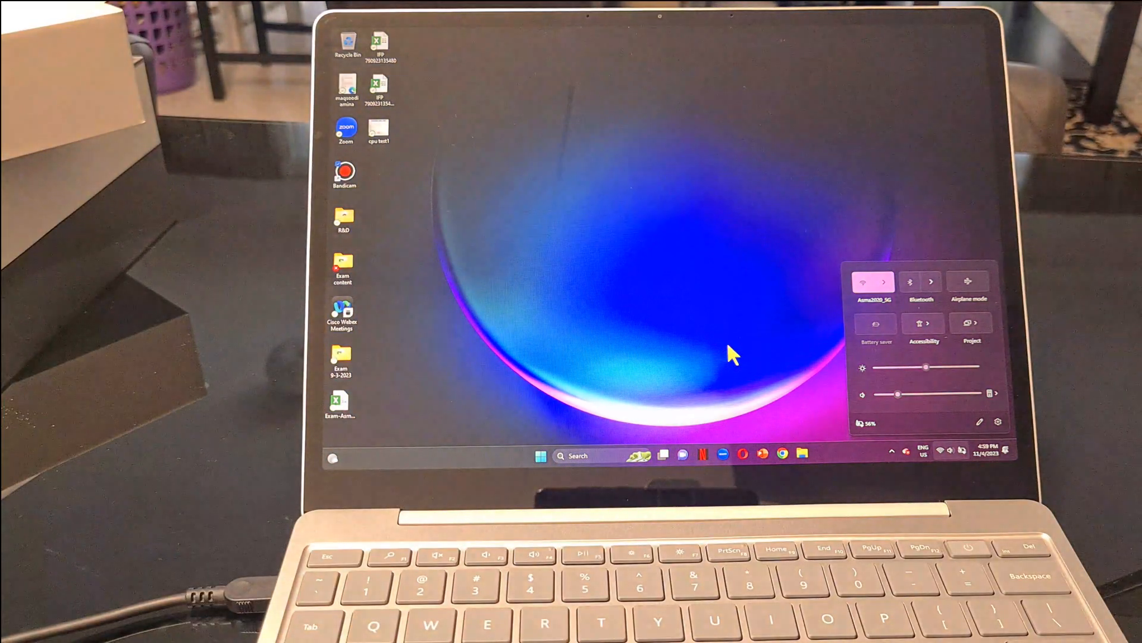
pyautogui.click(873, 282)
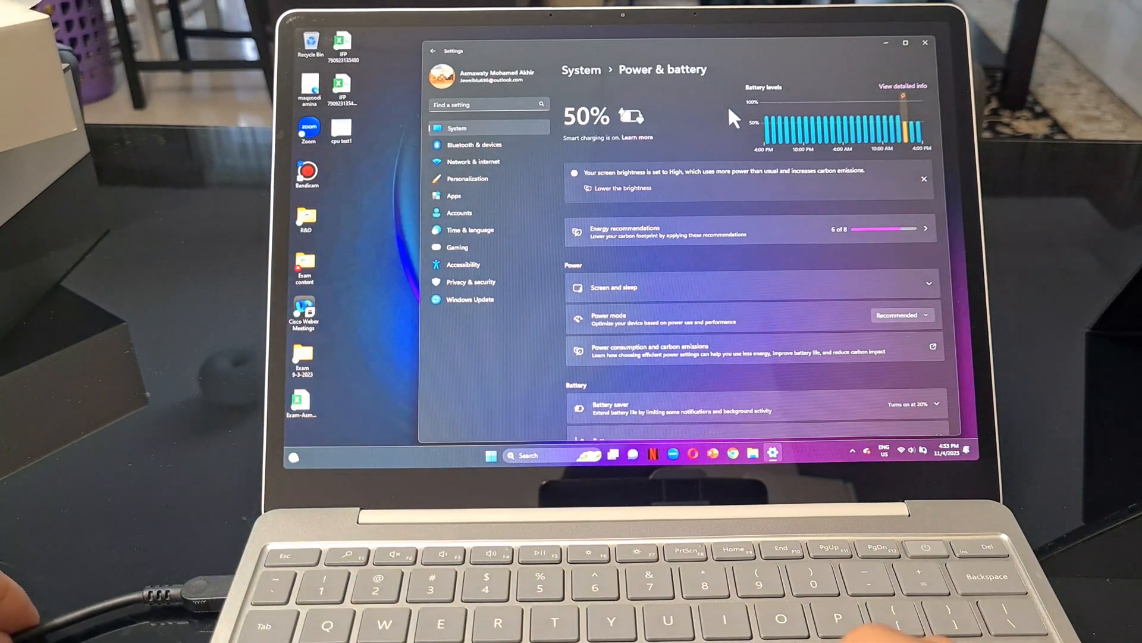
pyautogui.moveTo(700, 109)
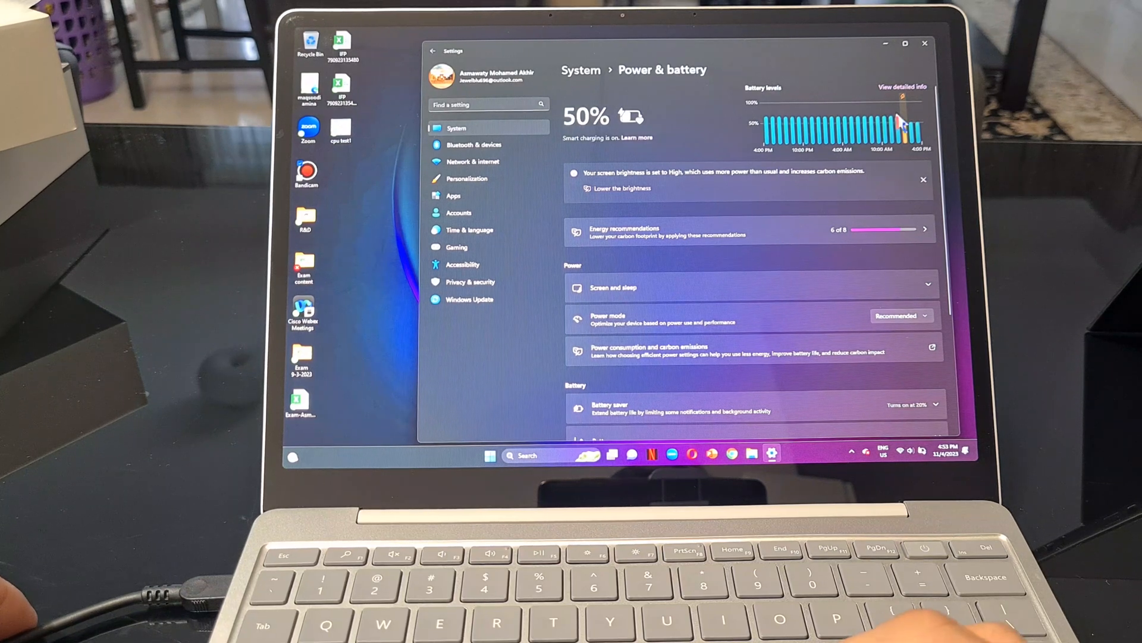
pyautogui.moveTo(965, 379)
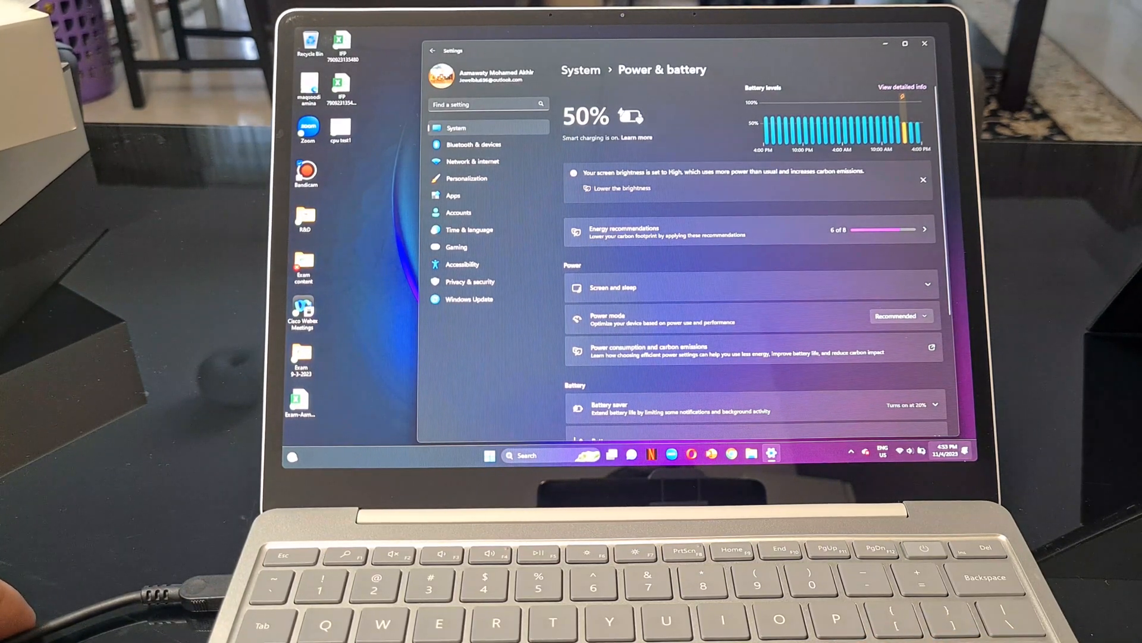
# Step: Close the Power & battery page showing 50% charge with smart charging on
pyautogui.click(923, 43)
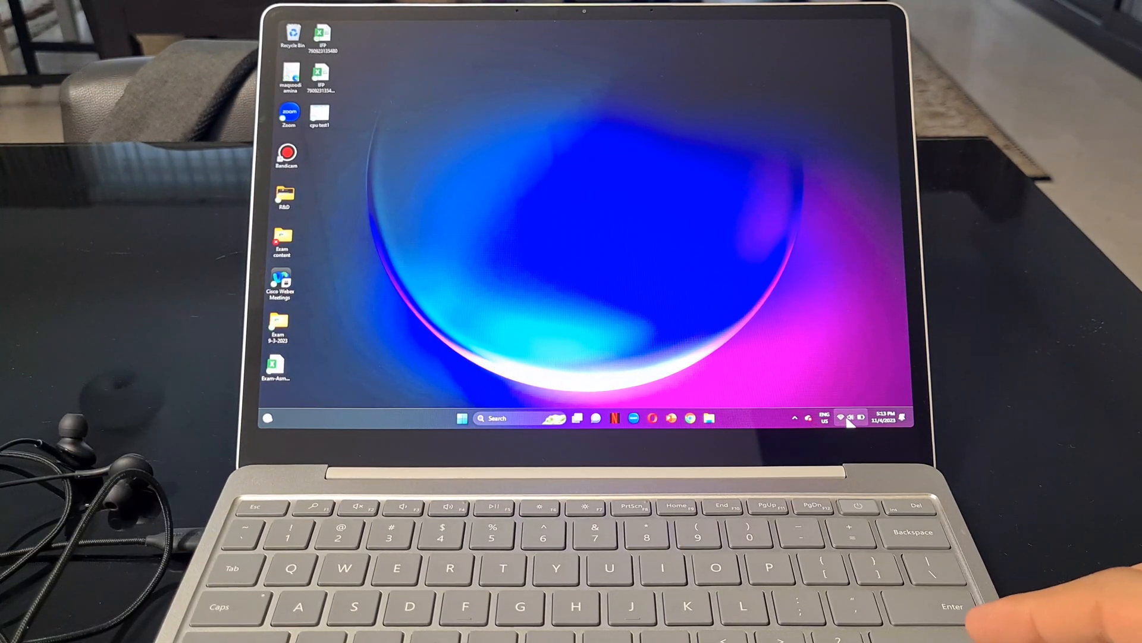
# Step: Open Quick Settings and show the speakers, USB-C headset and headphones output options
pyautogui.click(853, 417)
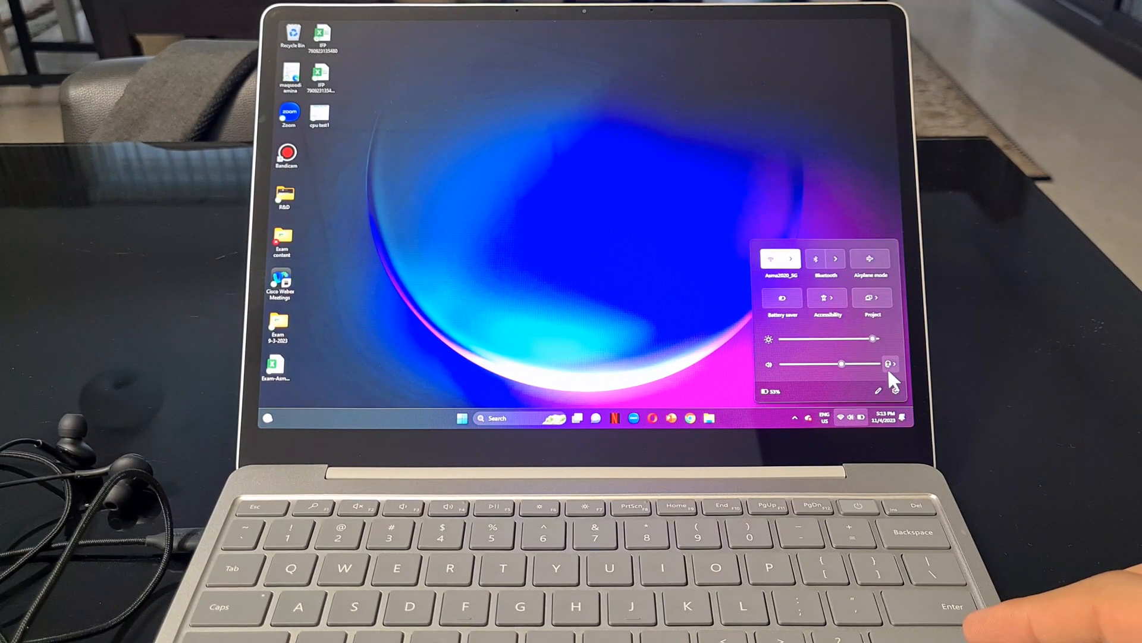
pyautogui.click(892, 365)
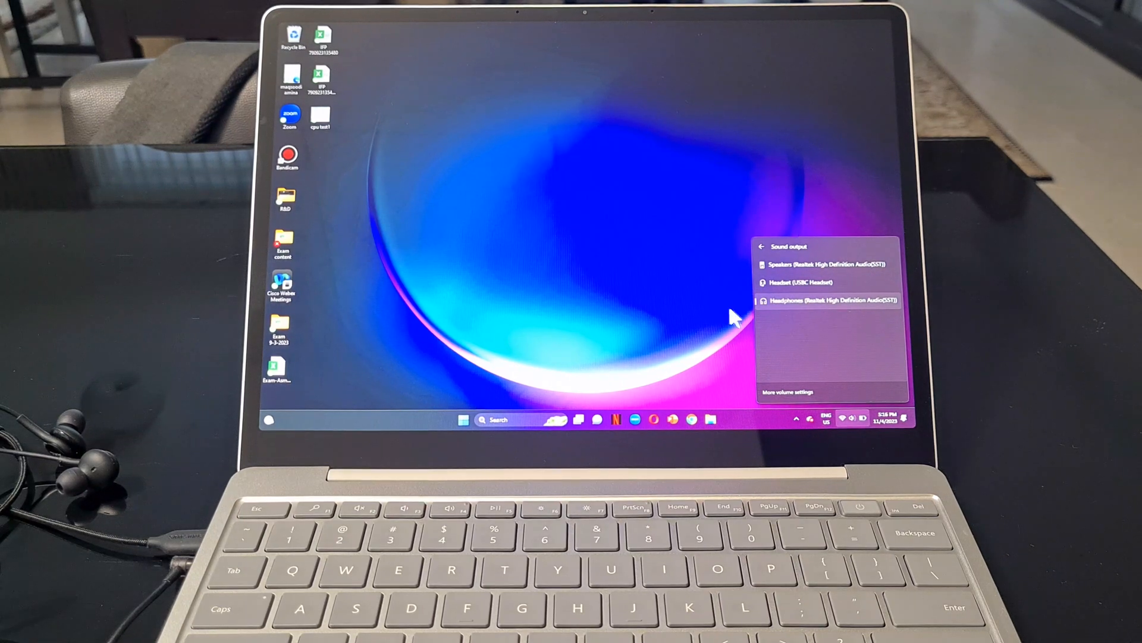
pyautogui.moveTo(671, 286)
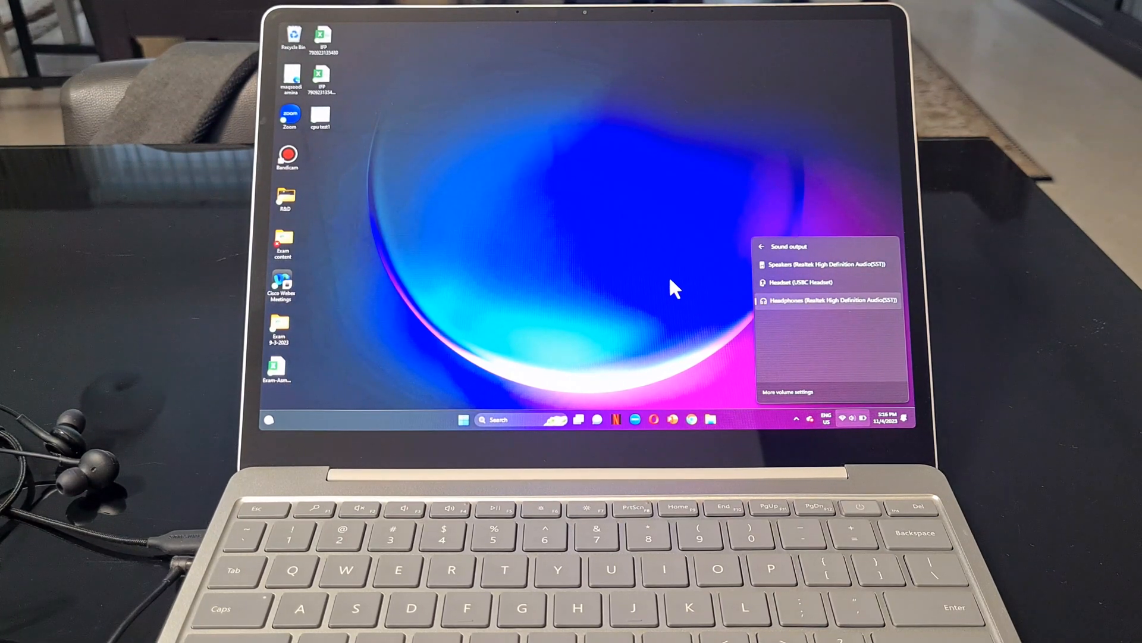
pyautogui.moveTo(619, 280)
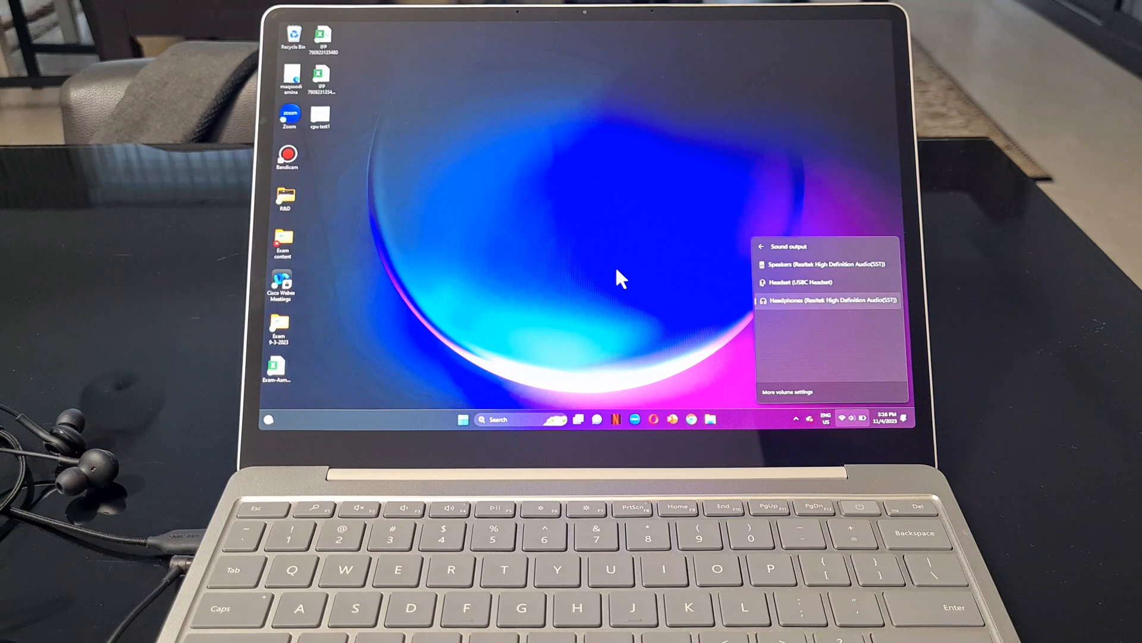